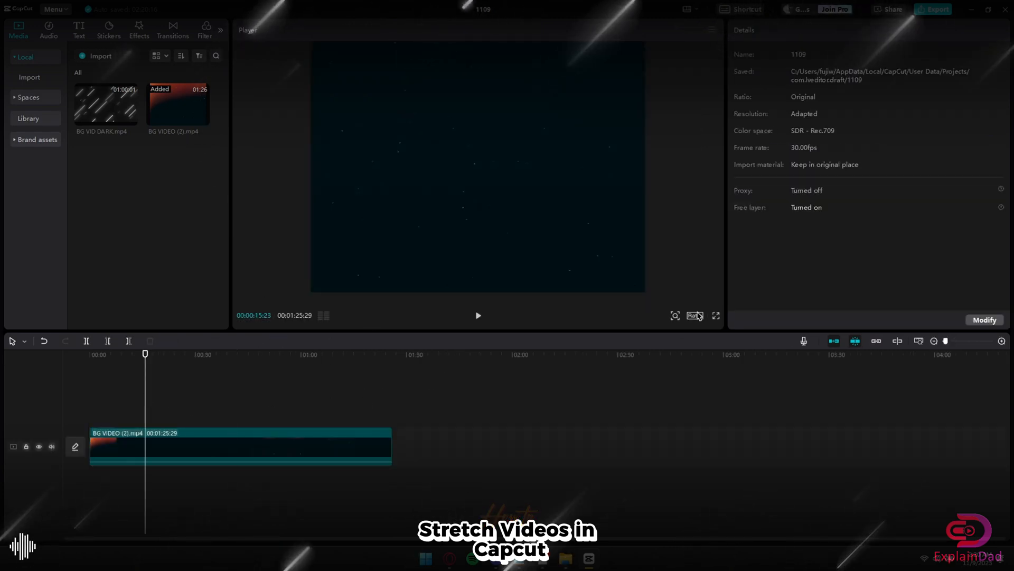
# - Set the project ratio to 16:9 and select the background clip on the timeline
pyautogui.click(696, 316)
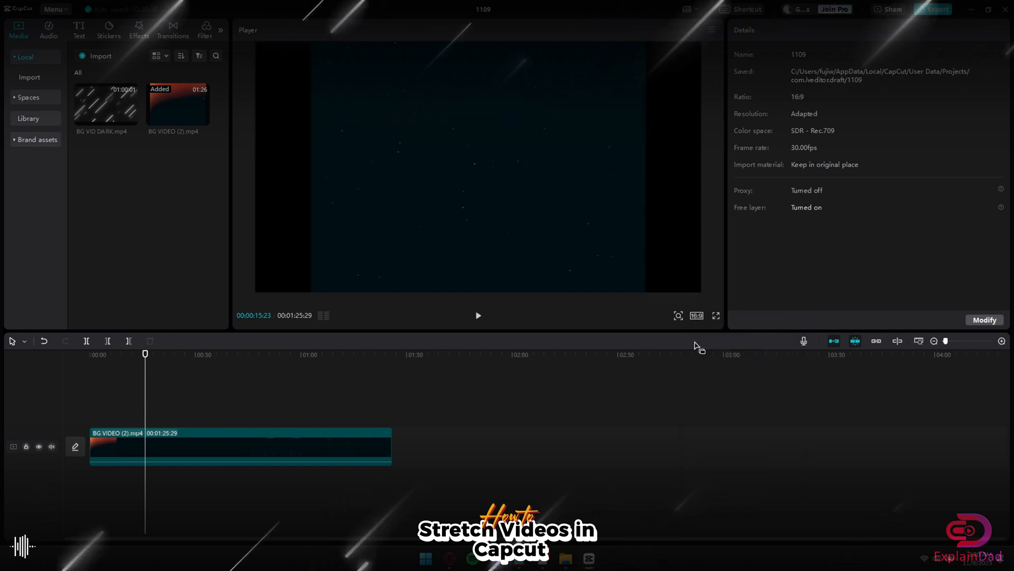
pyautogui.click(240, 446)
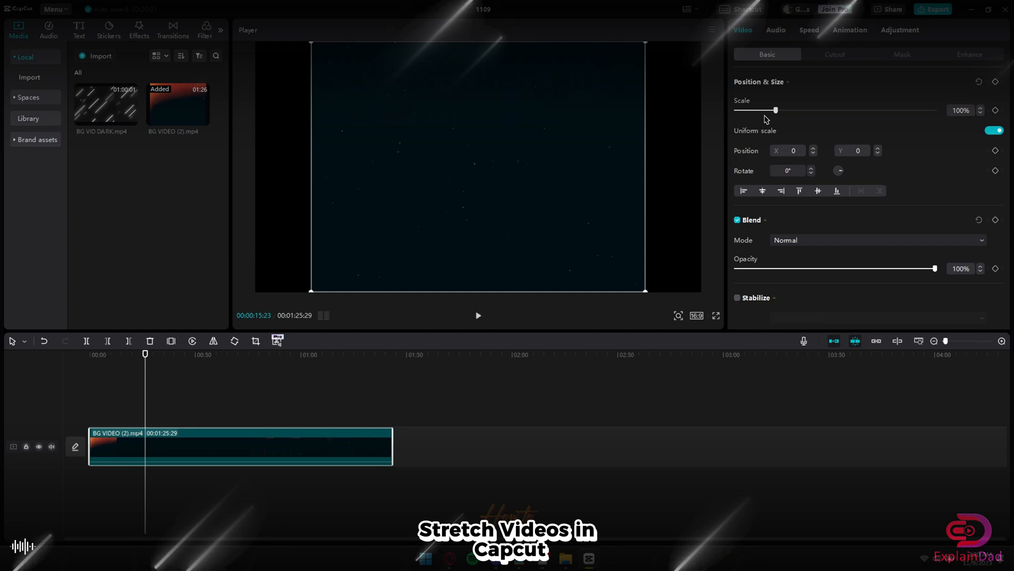
# - Reduce the background clip's Scale from 100% to 98% in the Video Basic panel
pyautogui.scroll(-3)
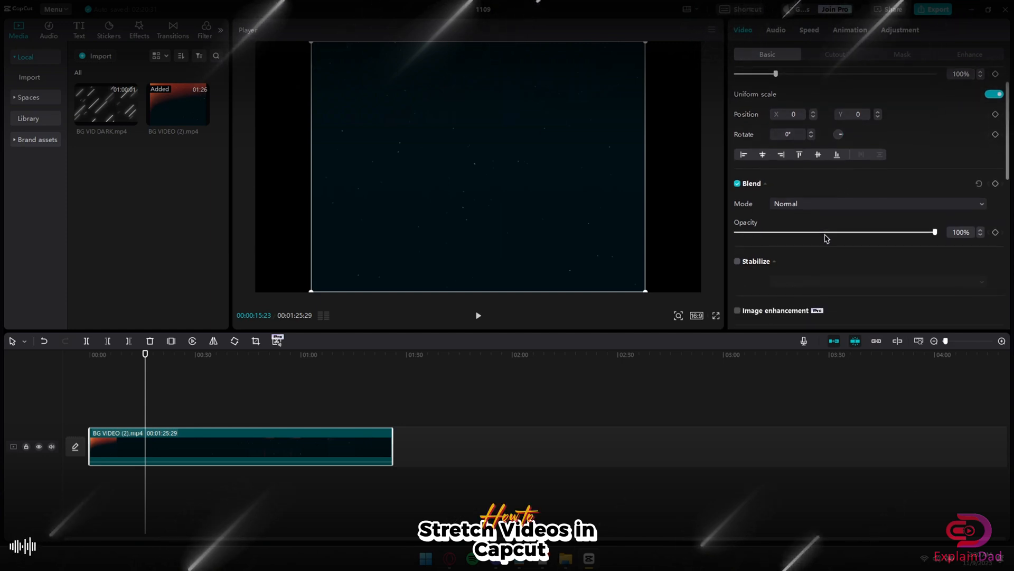
pyautogui.scroll(3)
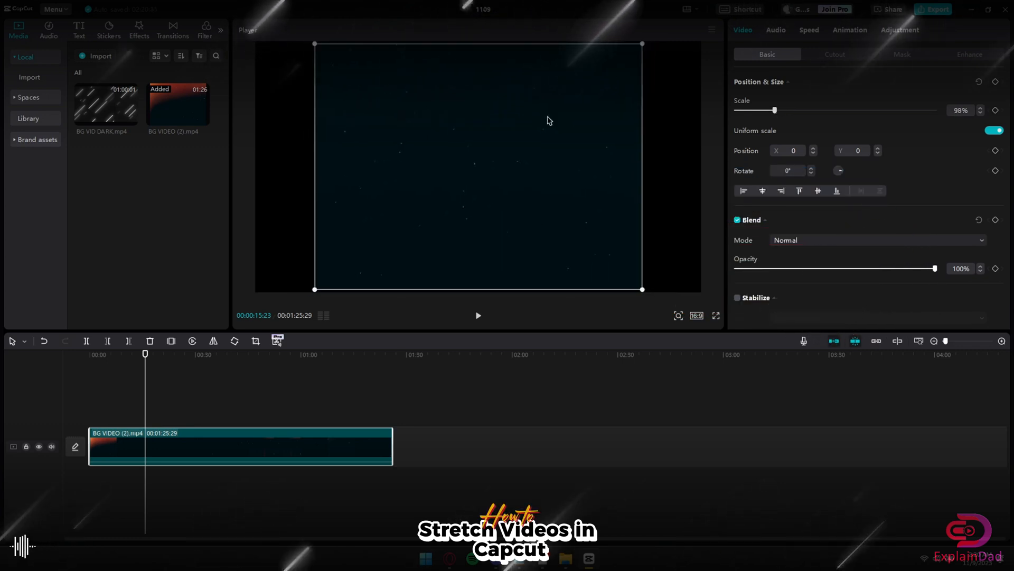
pyautogui.rightClick(240, 445)
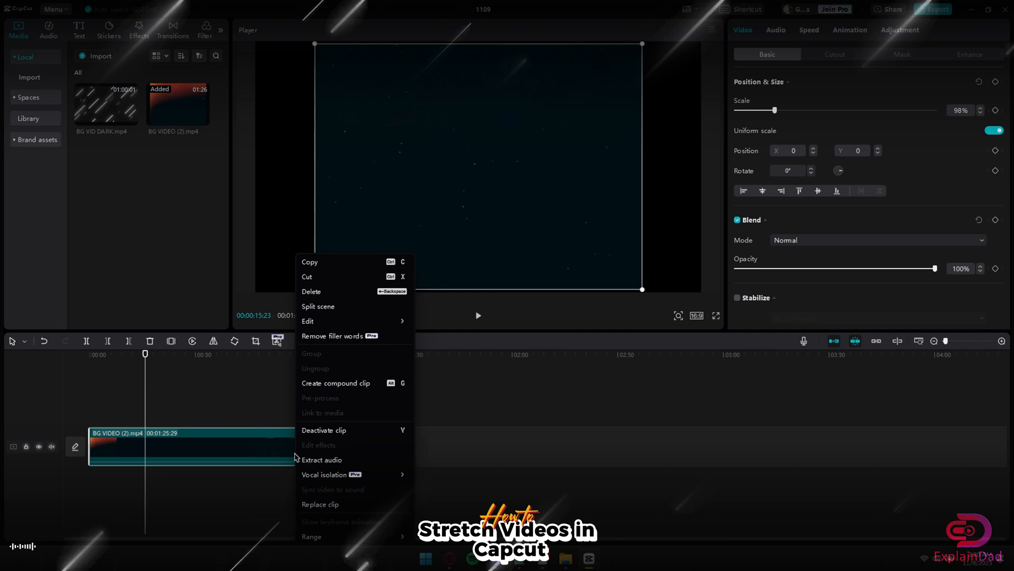
pyautogui.moveTo(231, 445)
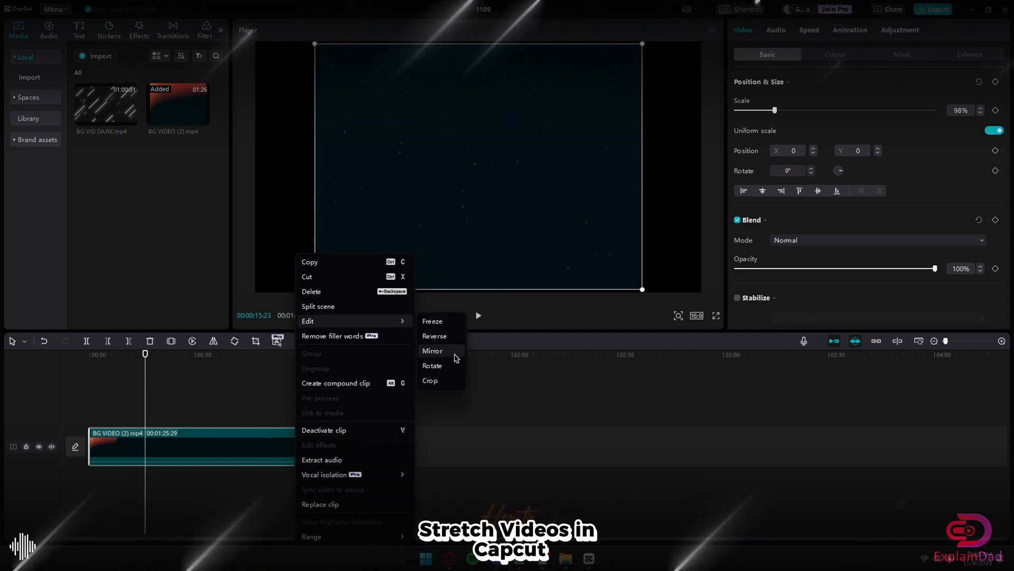
pyautogui.moveTo(430, 380)
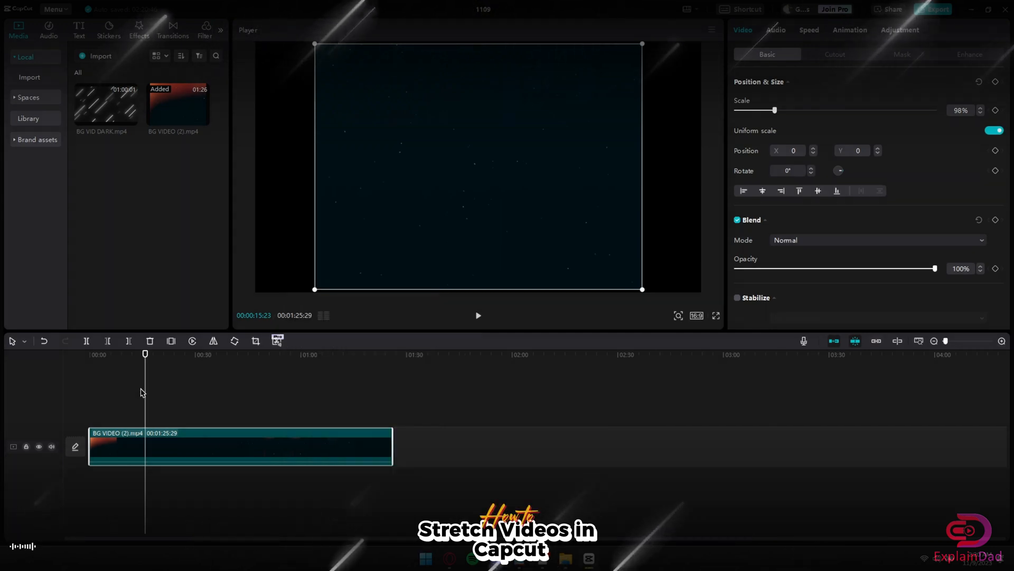
pyautogui.click(186, 355)
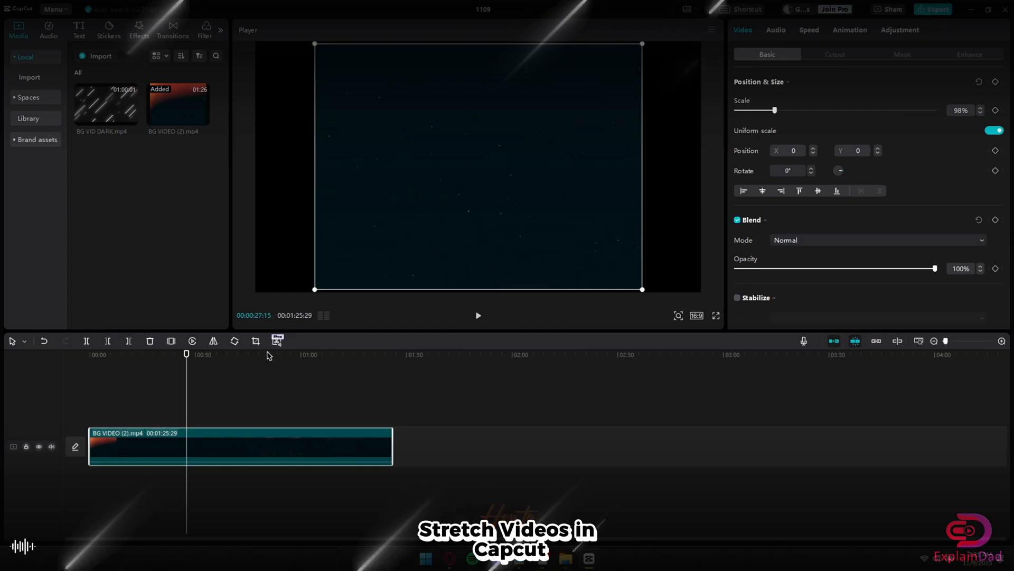
pyautogui.click(255, 340)
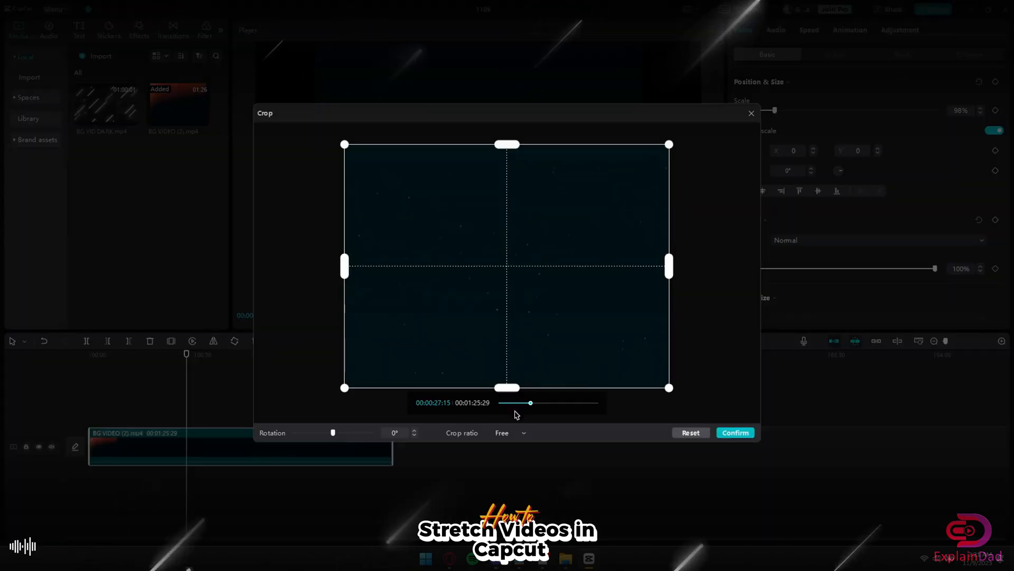
pyautogui.click(509, 432)
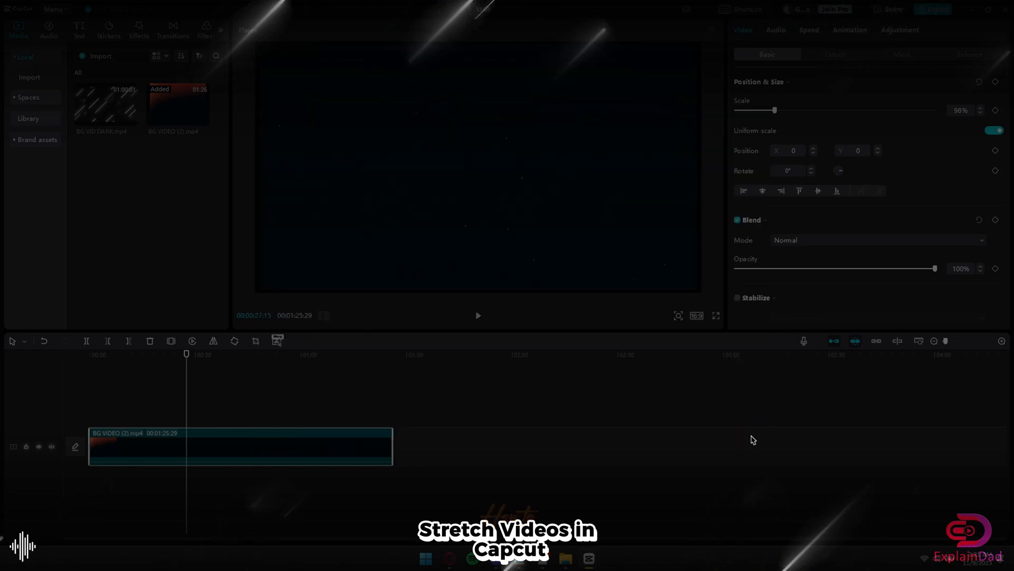
# - Deselect the clip and play then pause the preview to check the stretched result
pyautogui.click(478, 316)
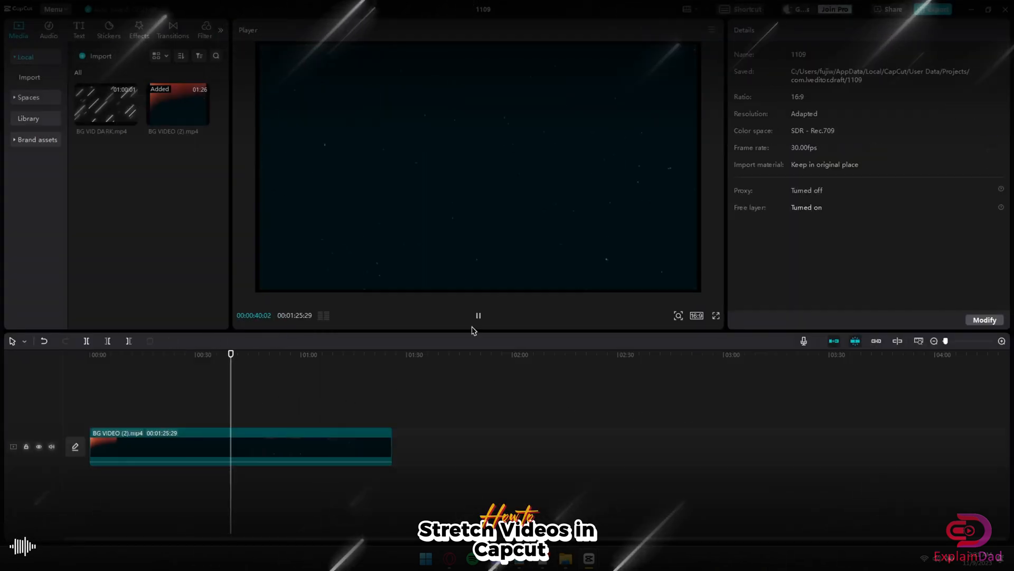
pyautogui.click(478, 316)
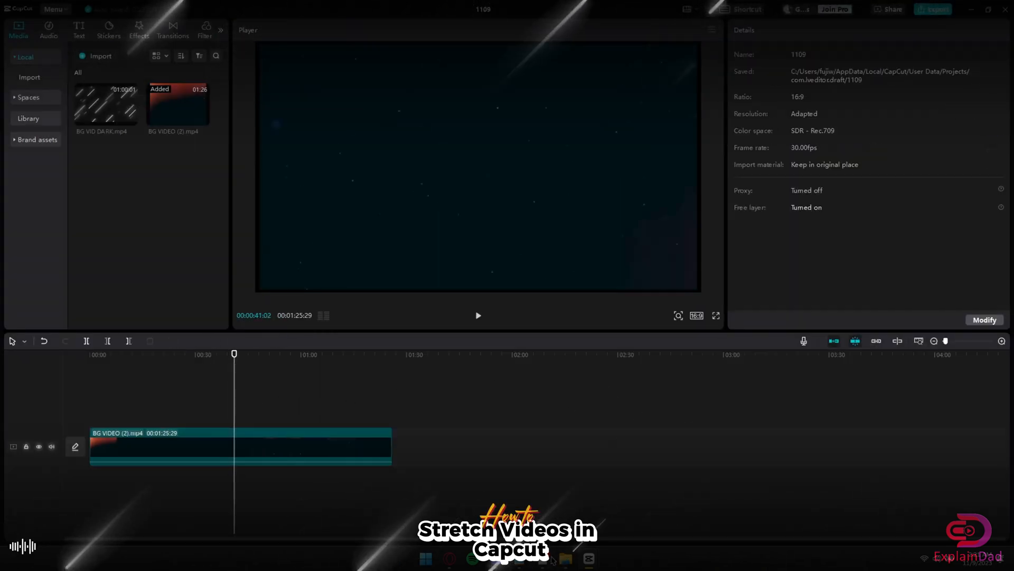
pyautogui.moveTo(958, 453)
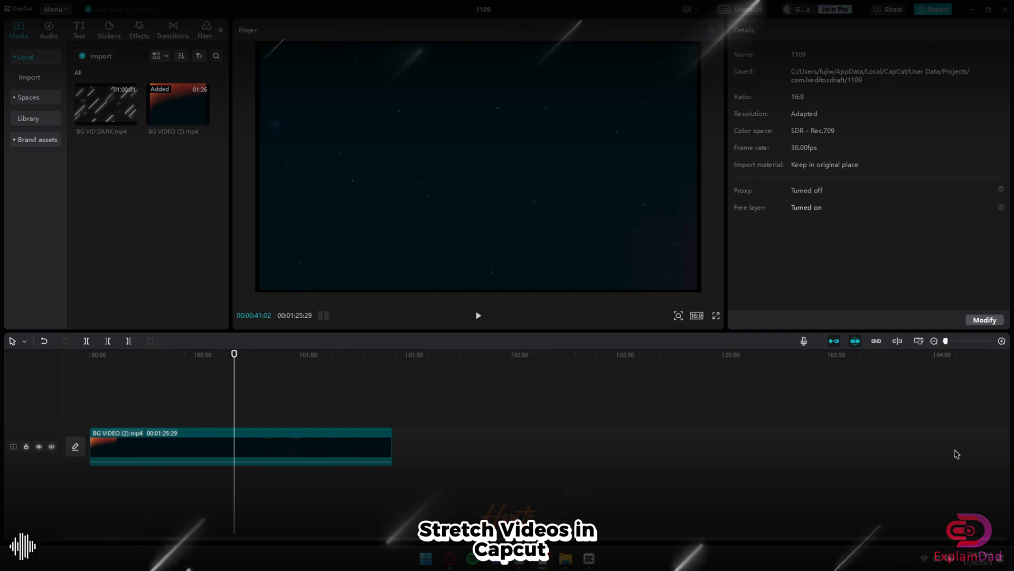